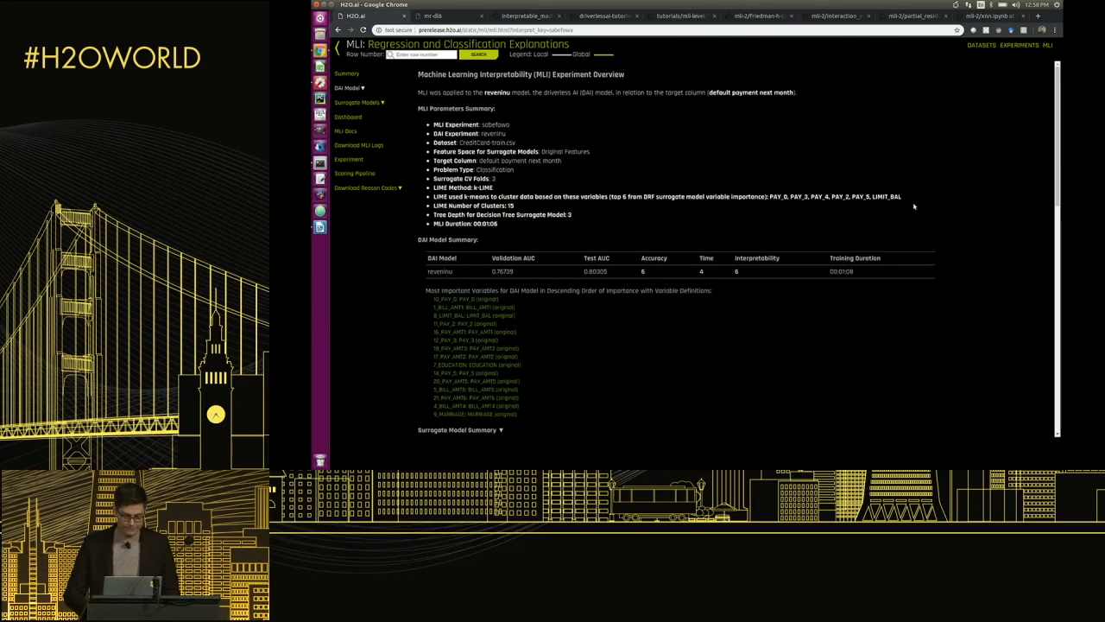
mouse_move(820, 316)
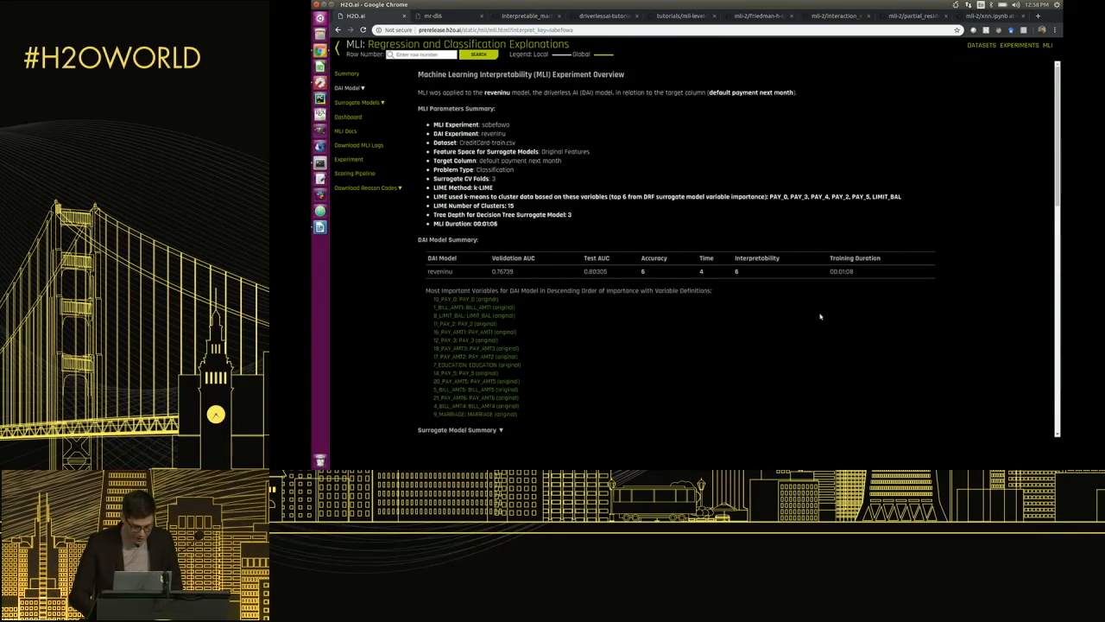
Scroll to the surrogate random forest importance list and highlight top variable PAY_0
scroll(down, 3)
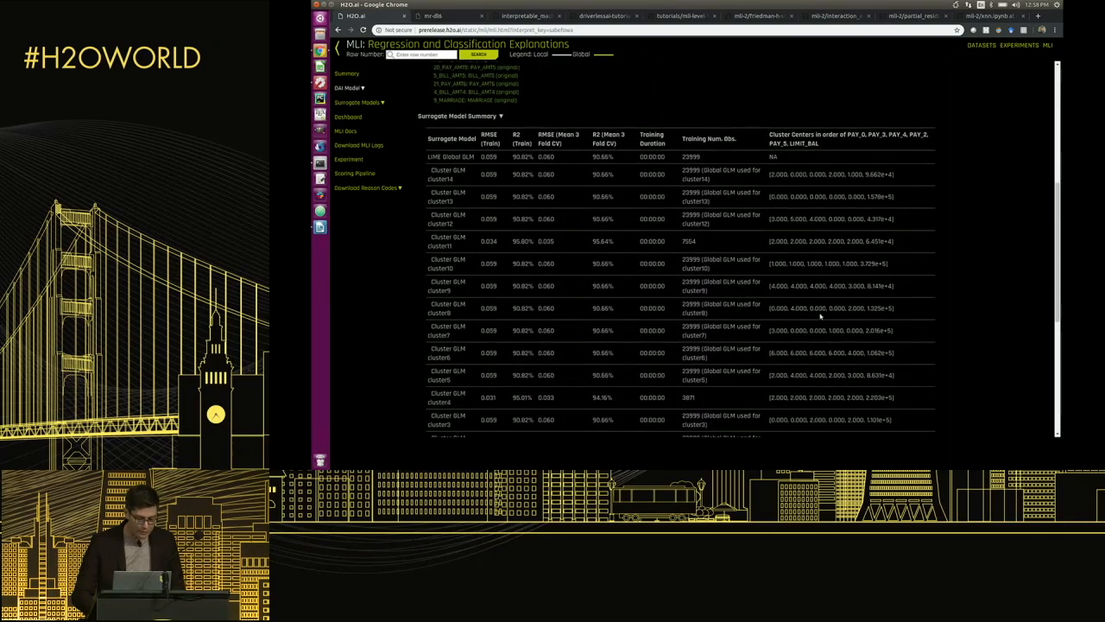
scroll(down, 3)
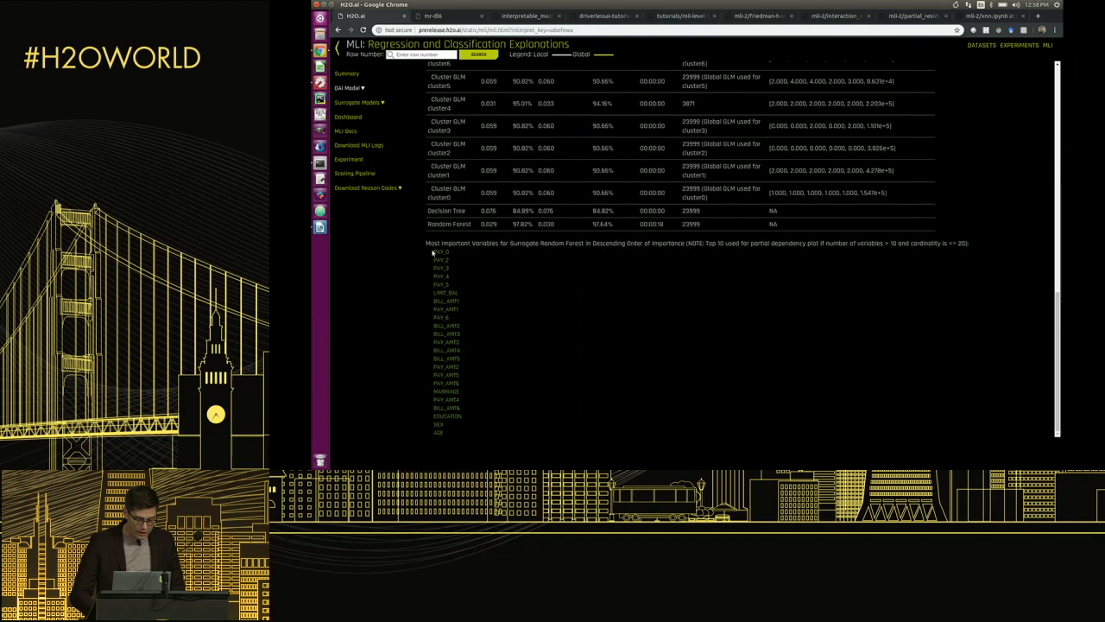
scroll(up, 3)
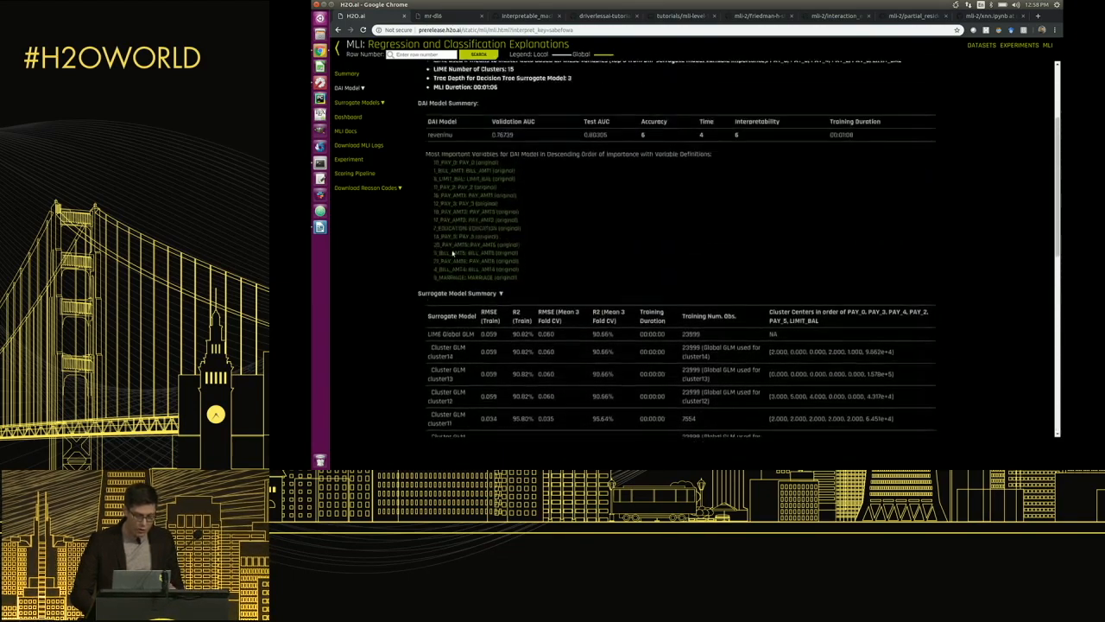
scroll(up, 3)
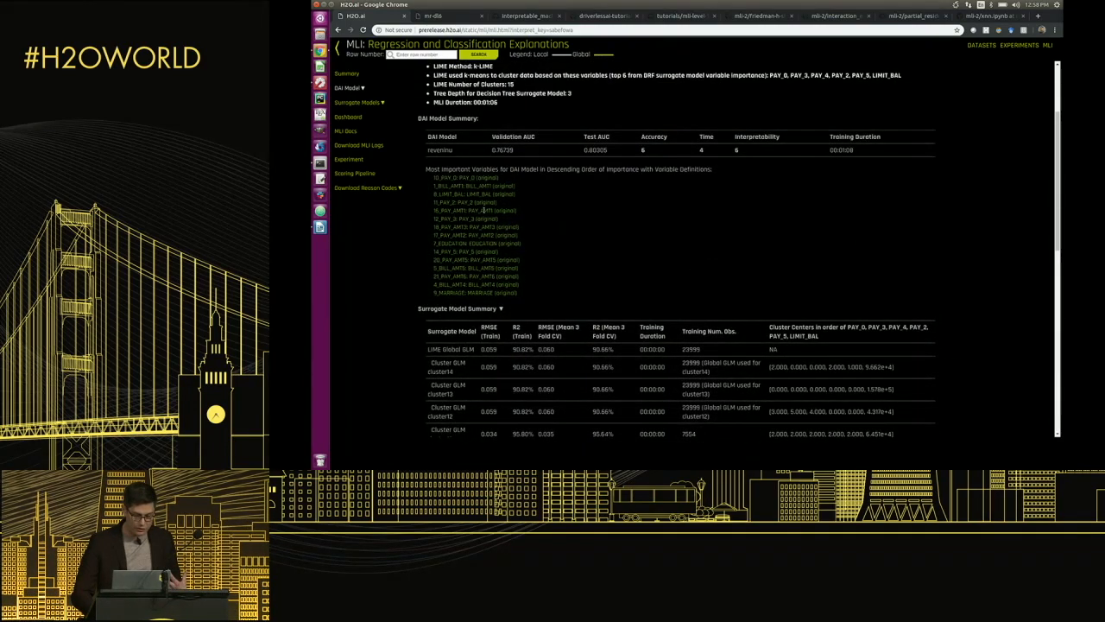
scroll(down, 3)
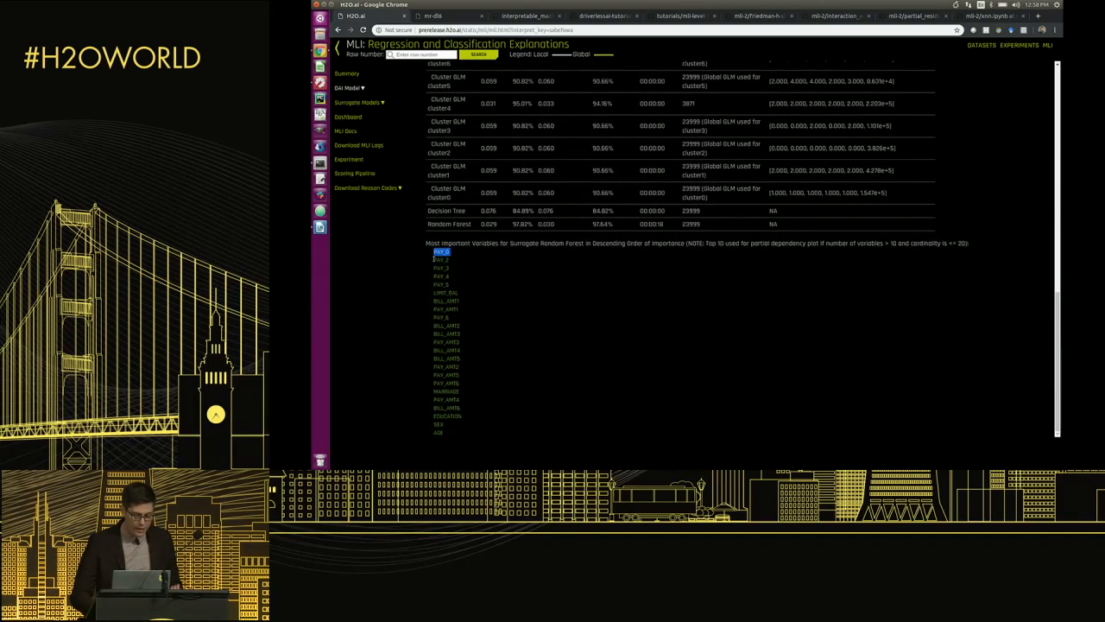
drag(442, 252, 446, 309)
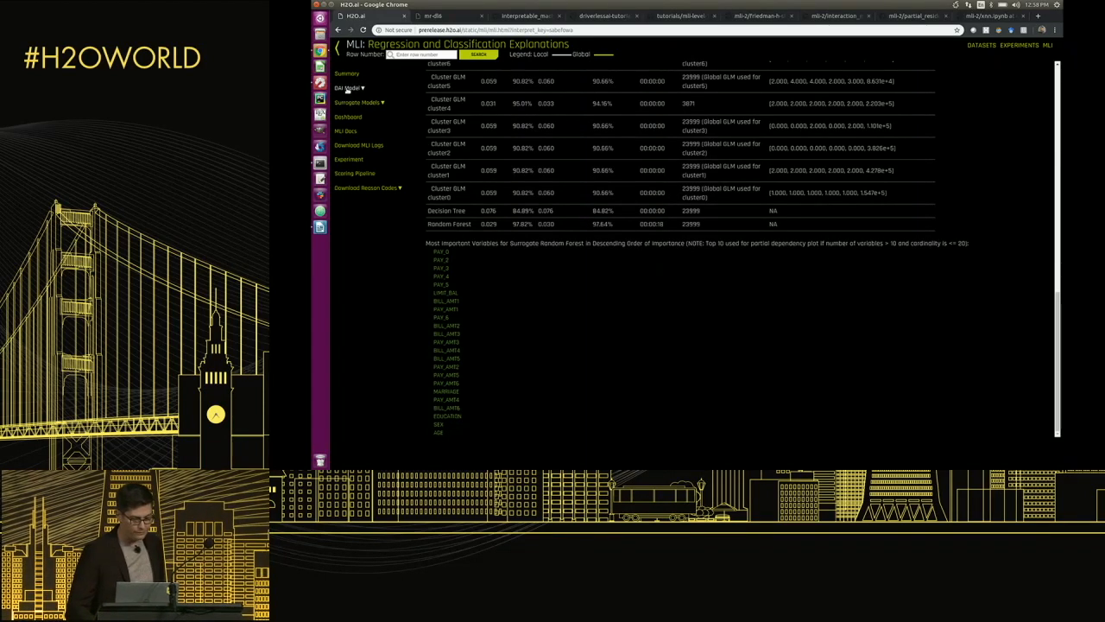
Try sabefowo's Shapley values, then return to Interpreted Models and open rifivive
click(349, 87)
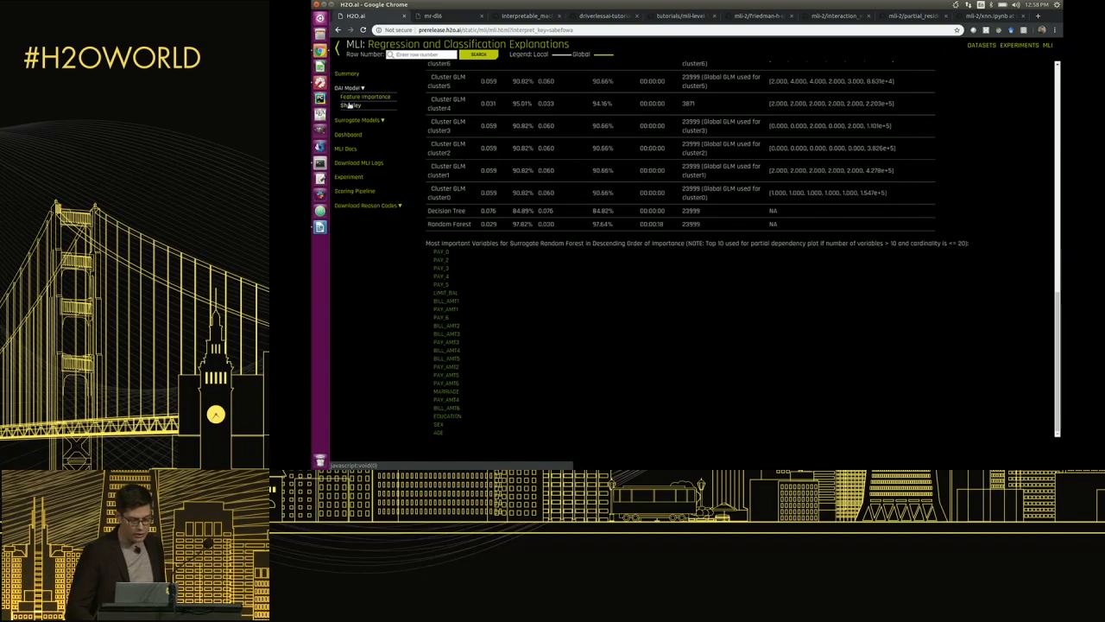
click(365, 96)
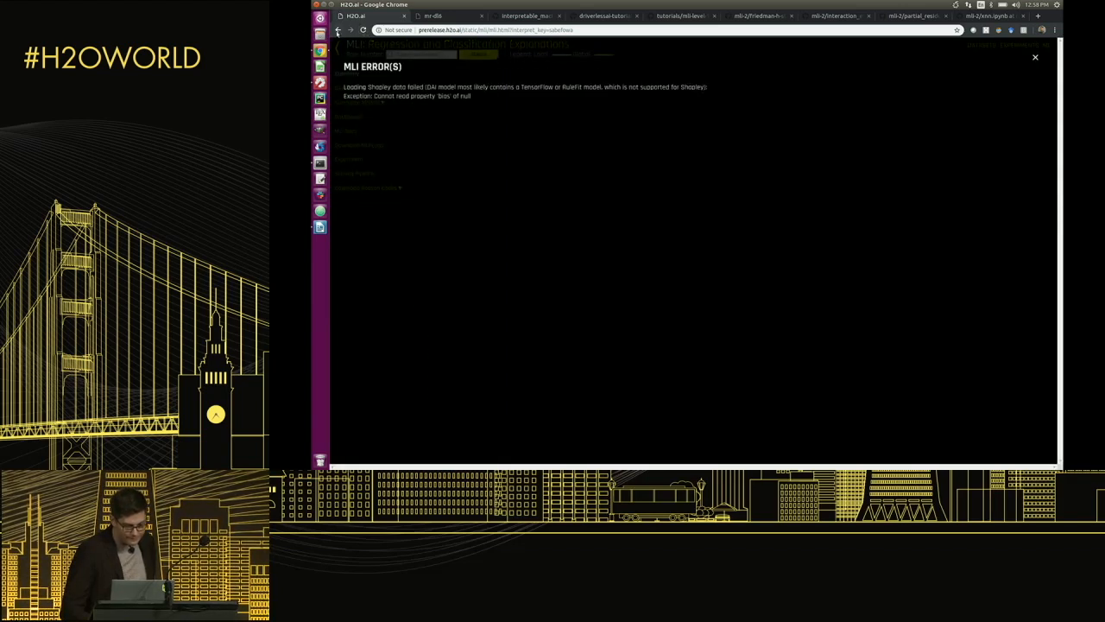
click(1035, 57)
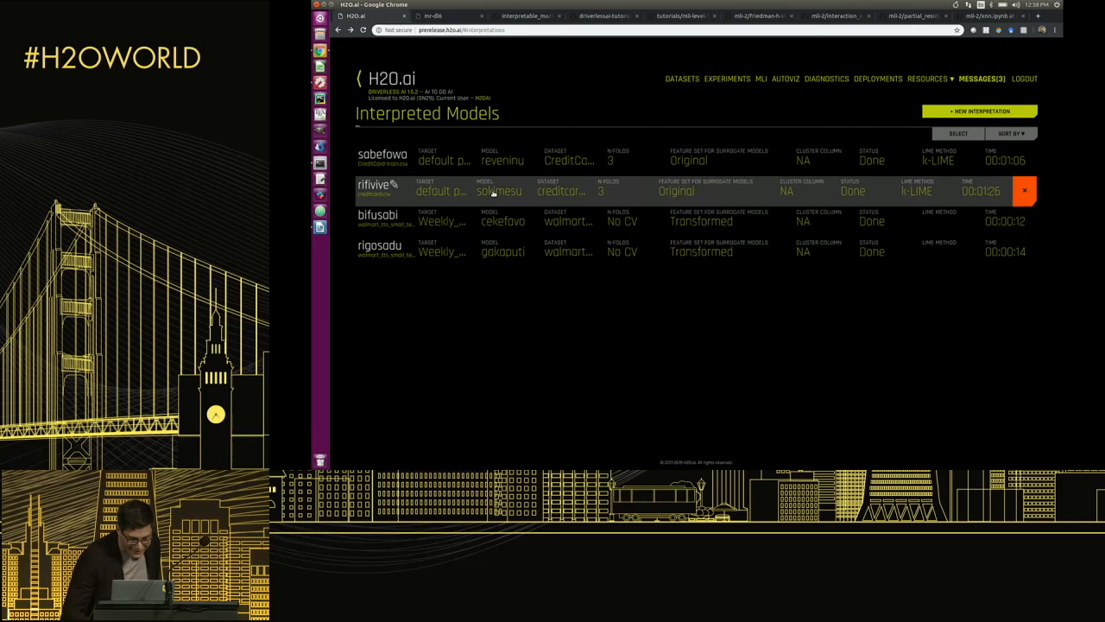
click(377, 190)
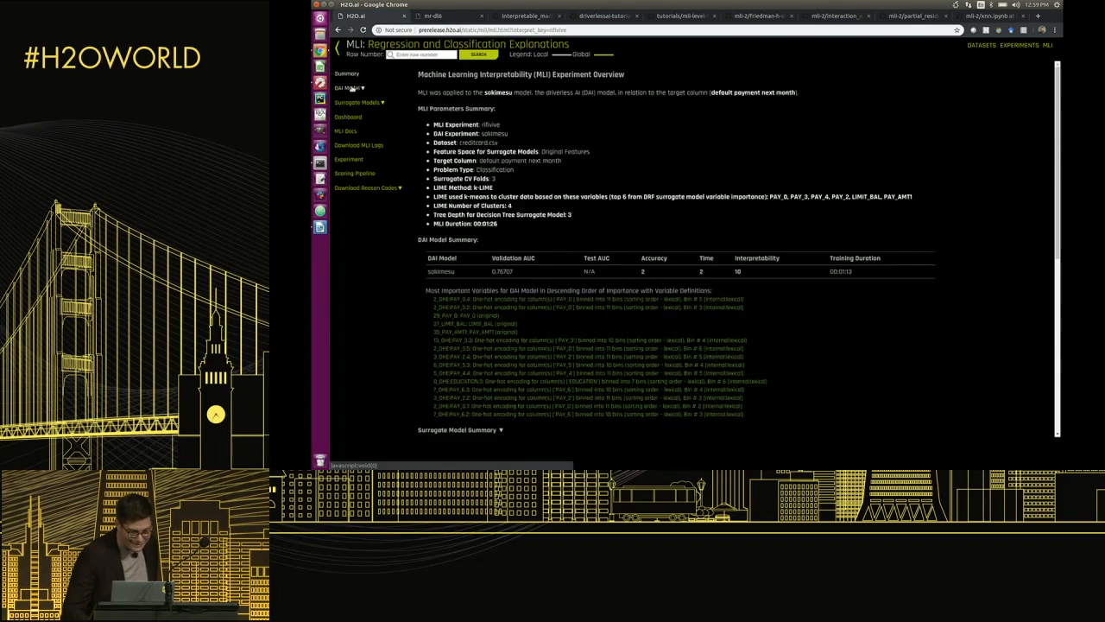
click(350, 87)
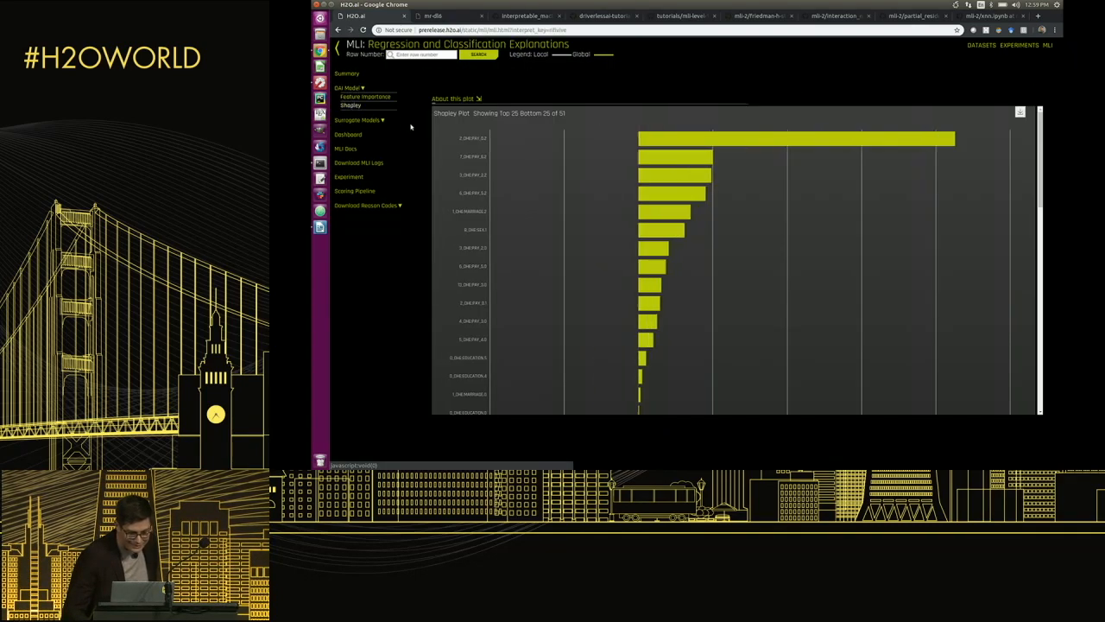
mouse_move(686, 175)
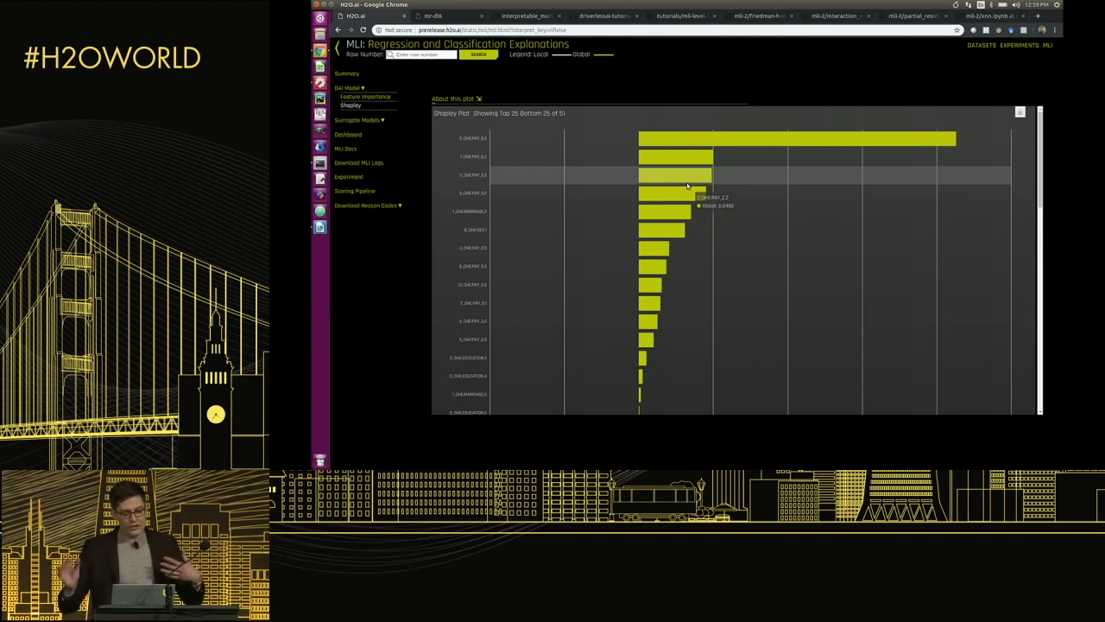
mouse_move(678, 156)
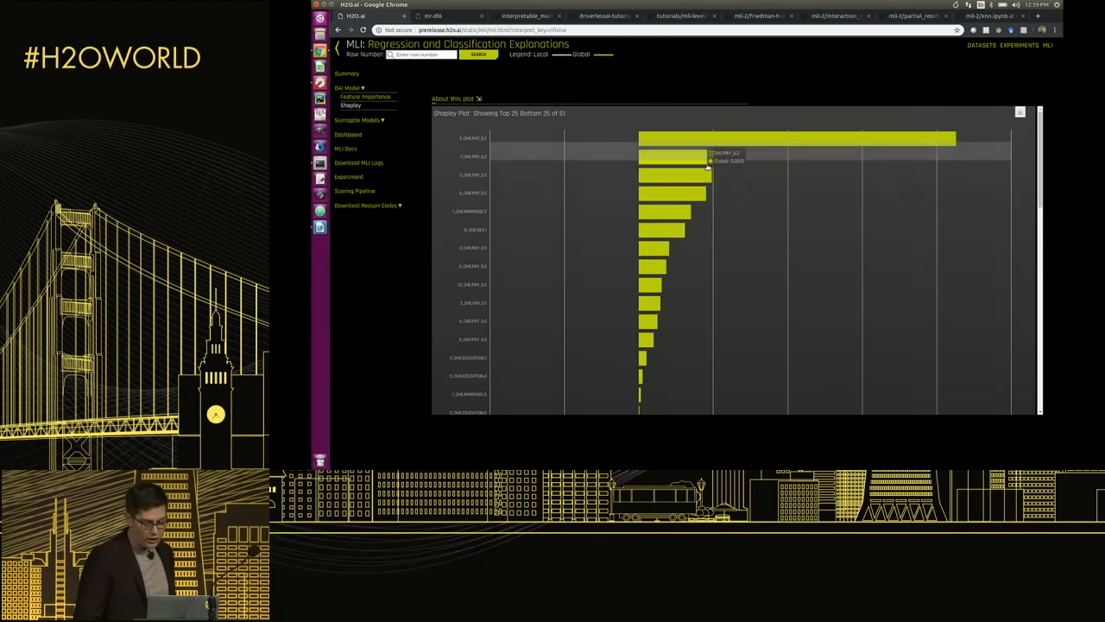
scroll(down, 3)
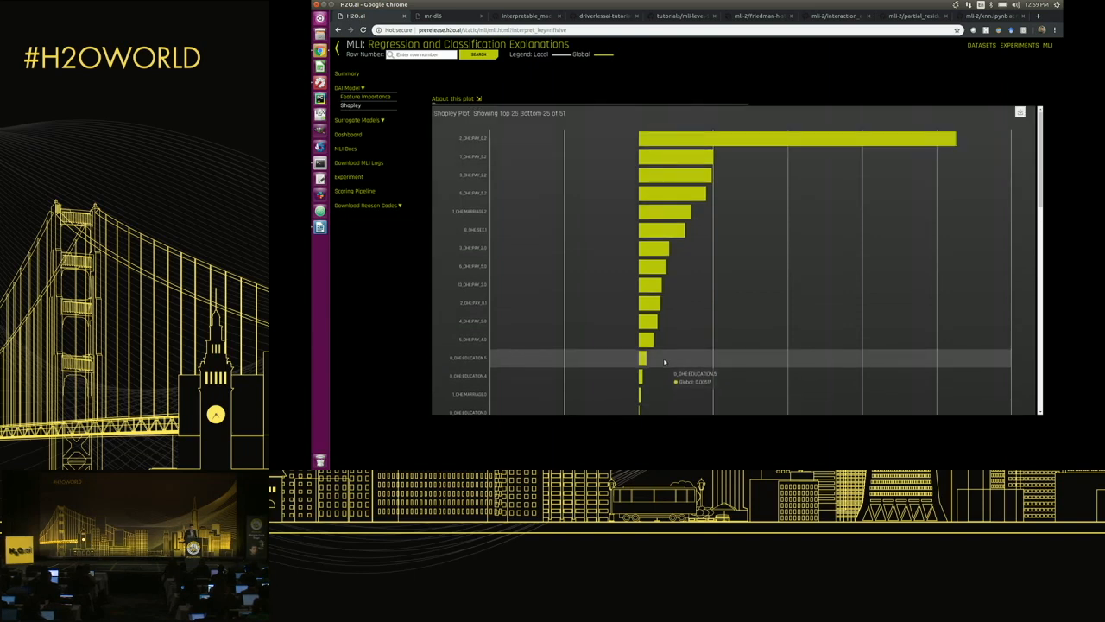
scroll(down, 3)
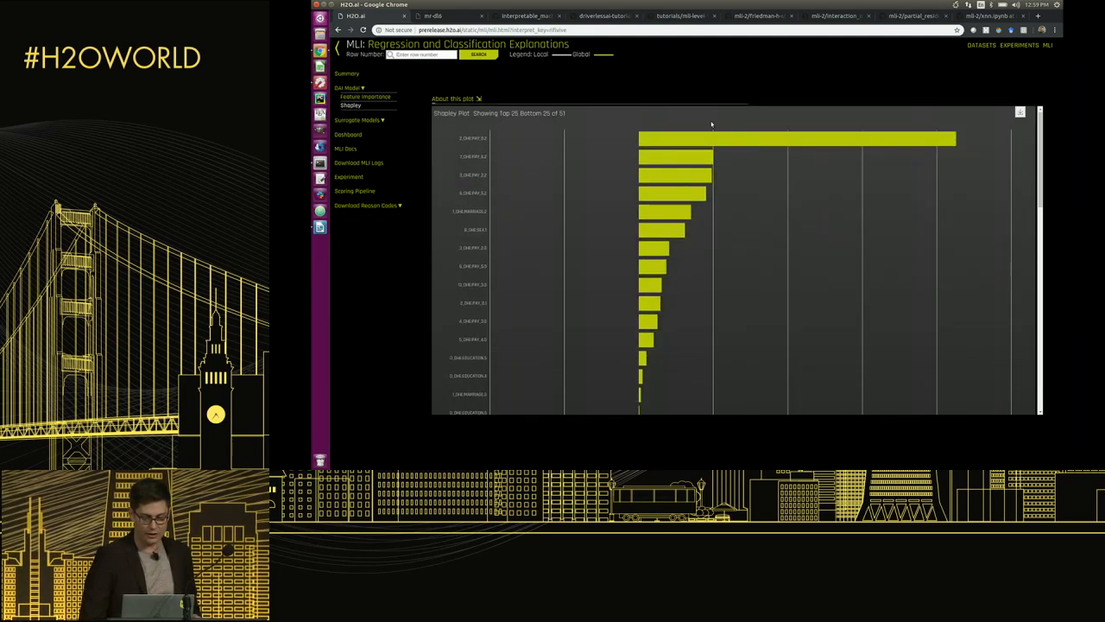
mouse_move(713, 138)
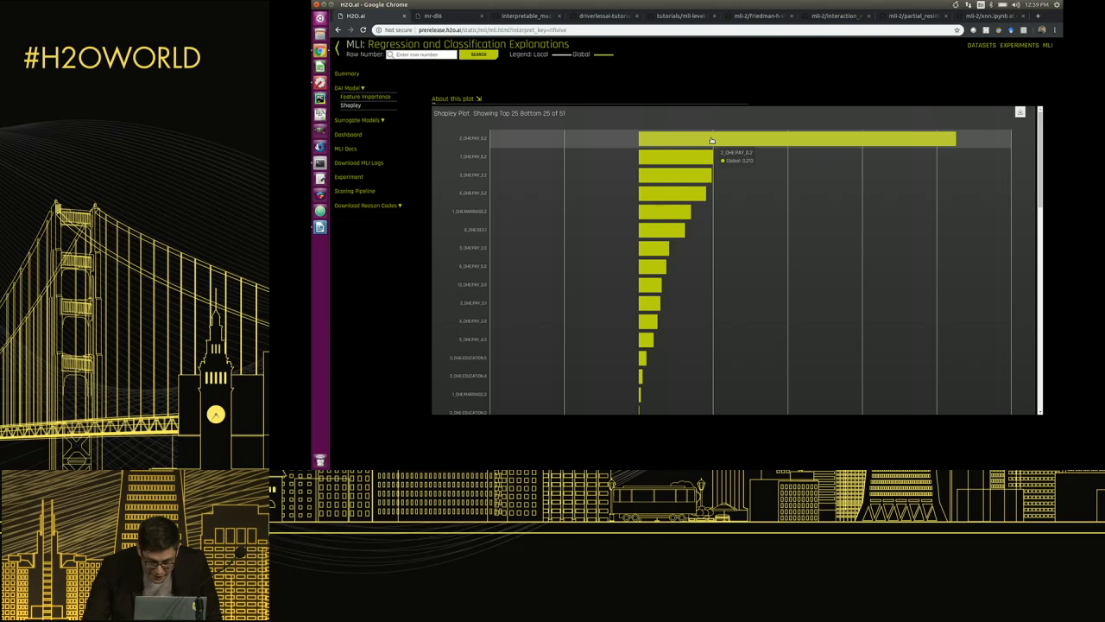
mouse_move(706, 156)
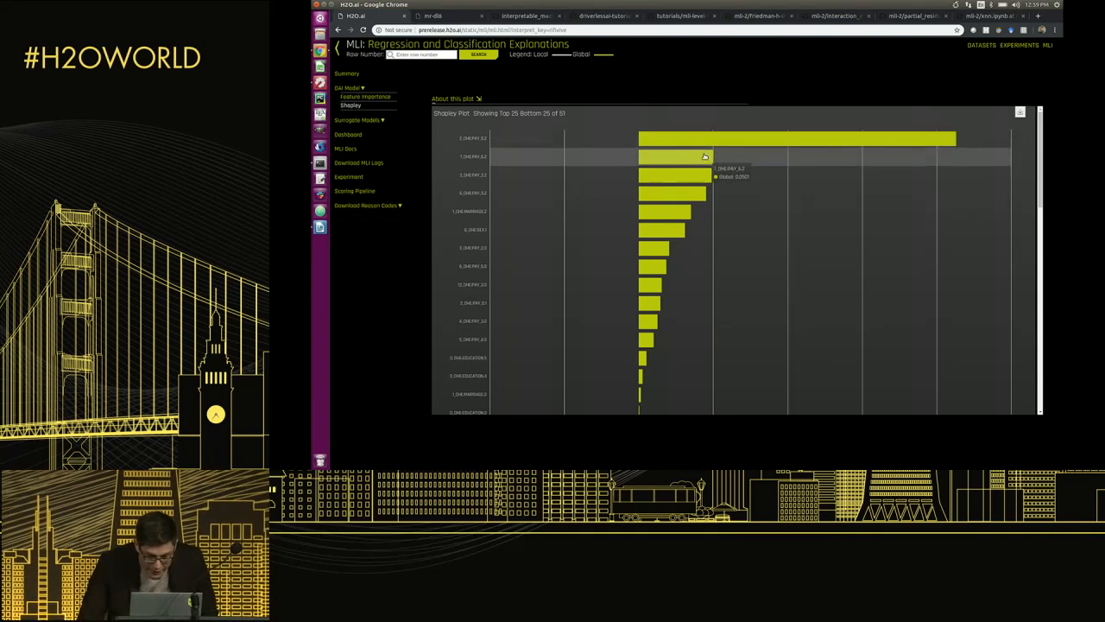
mouse_move(702, 154)
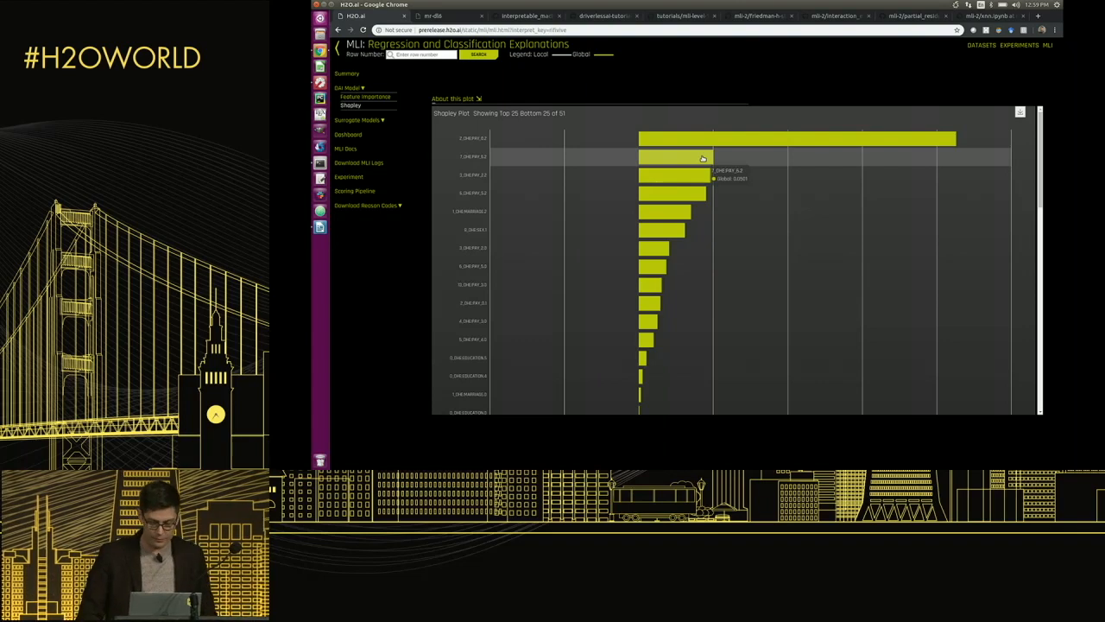
scroll(down, 3)
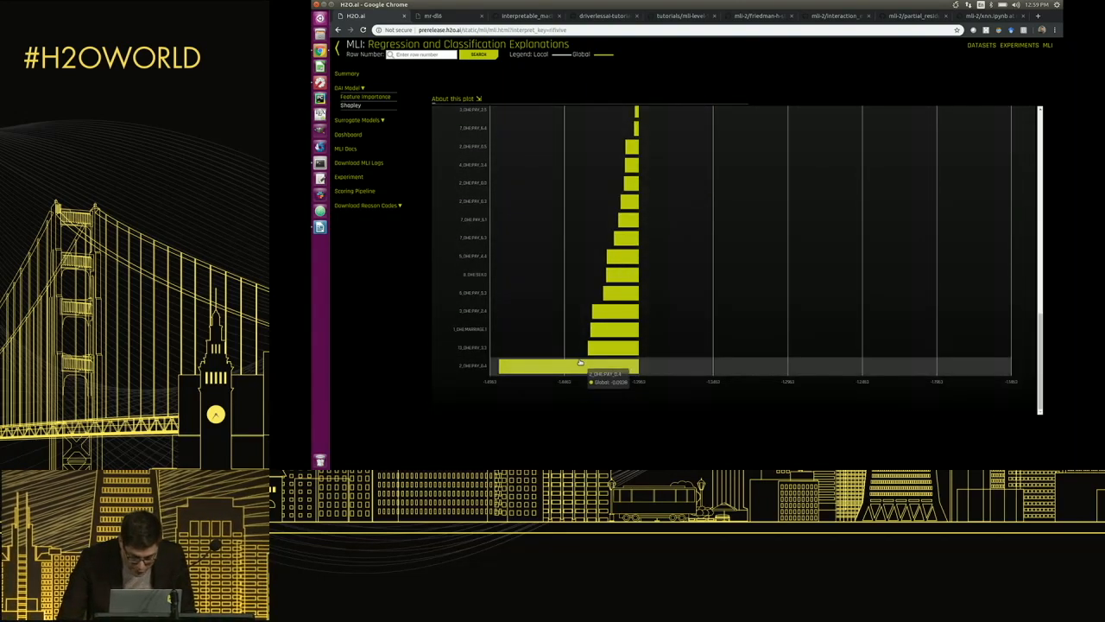
mouse_move(593, 347)
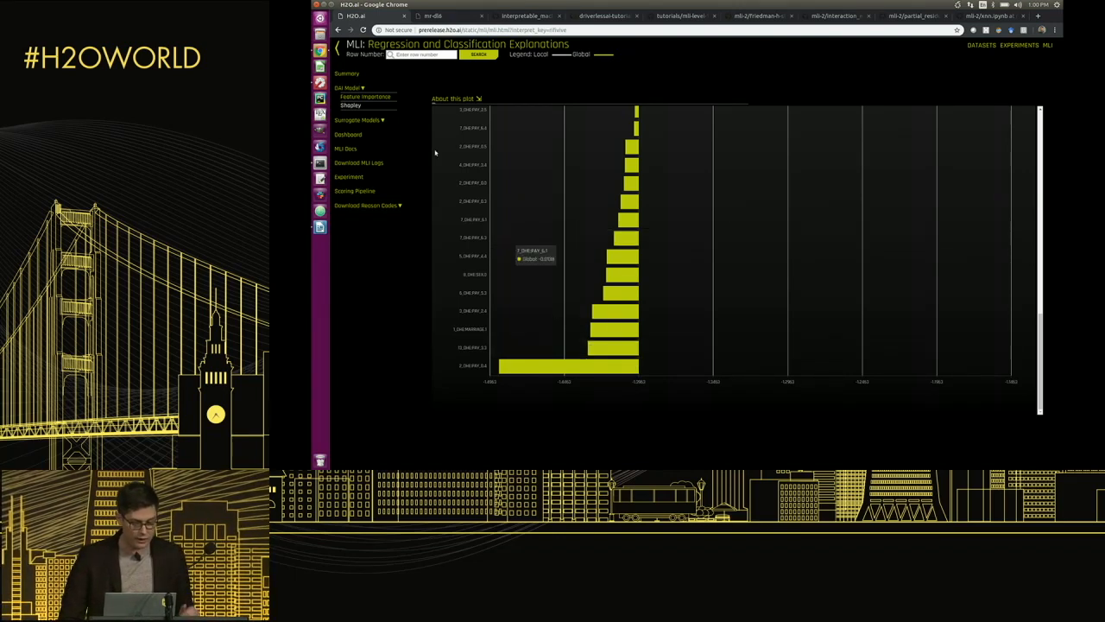
mouse_move(418, 130)
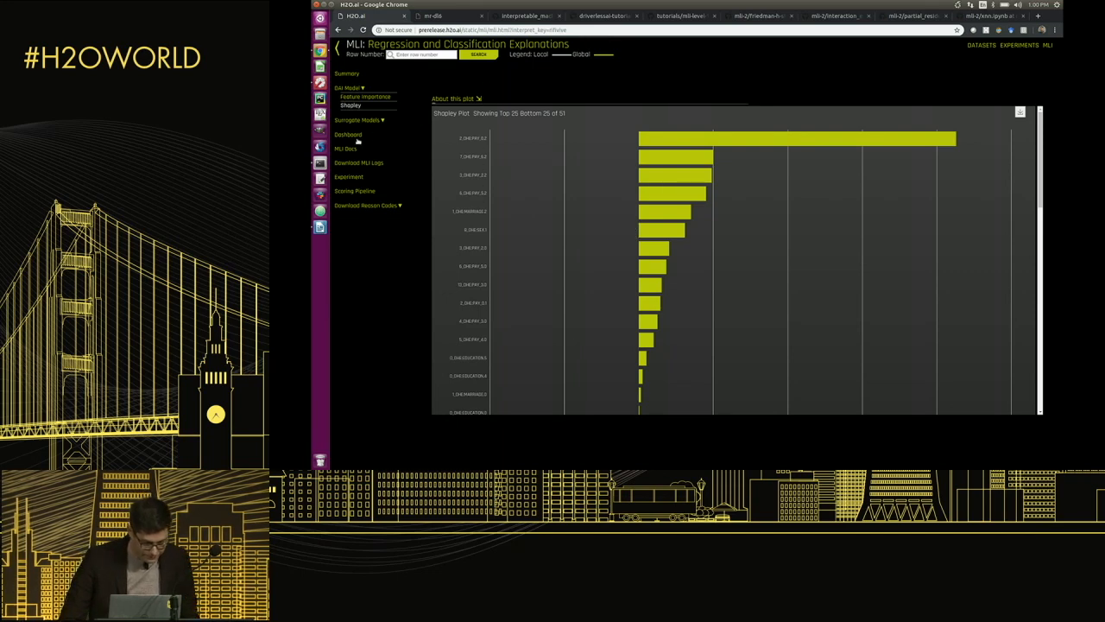
Open the Random Forest surrogate's Partial Dependency Plot for LIMIT_BAL
click(358, 120)
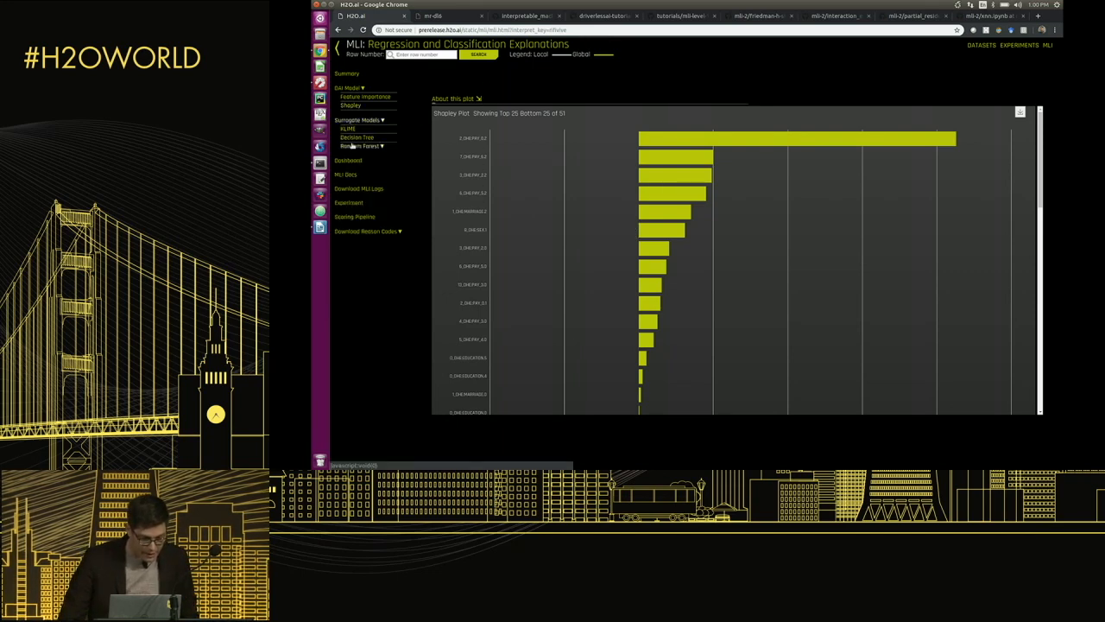
click(361, 175)
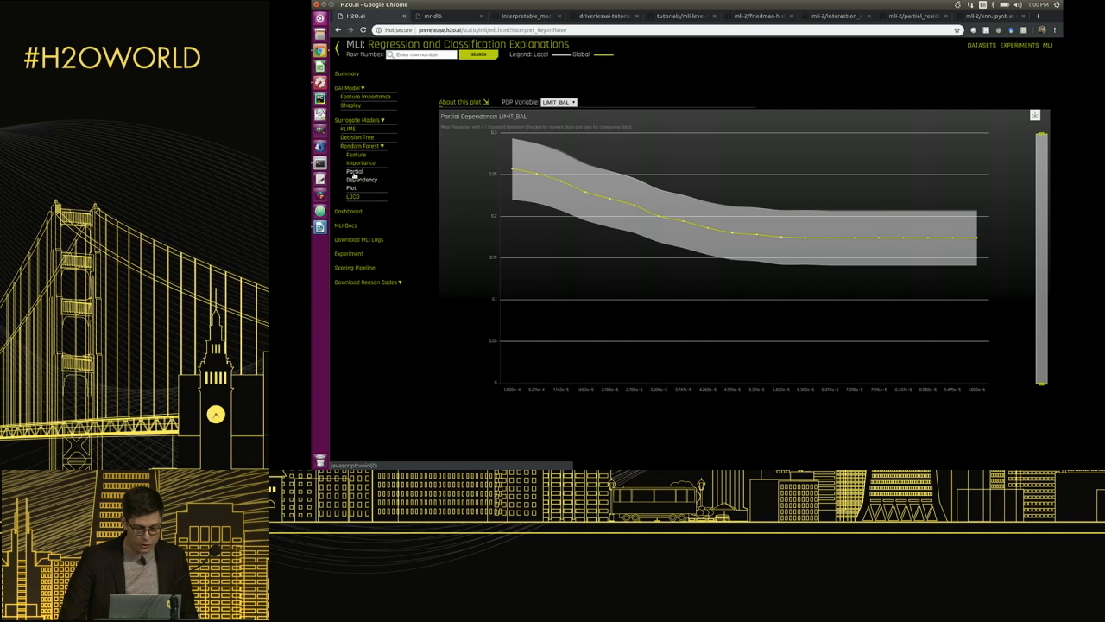
mouse_move(640, 231)
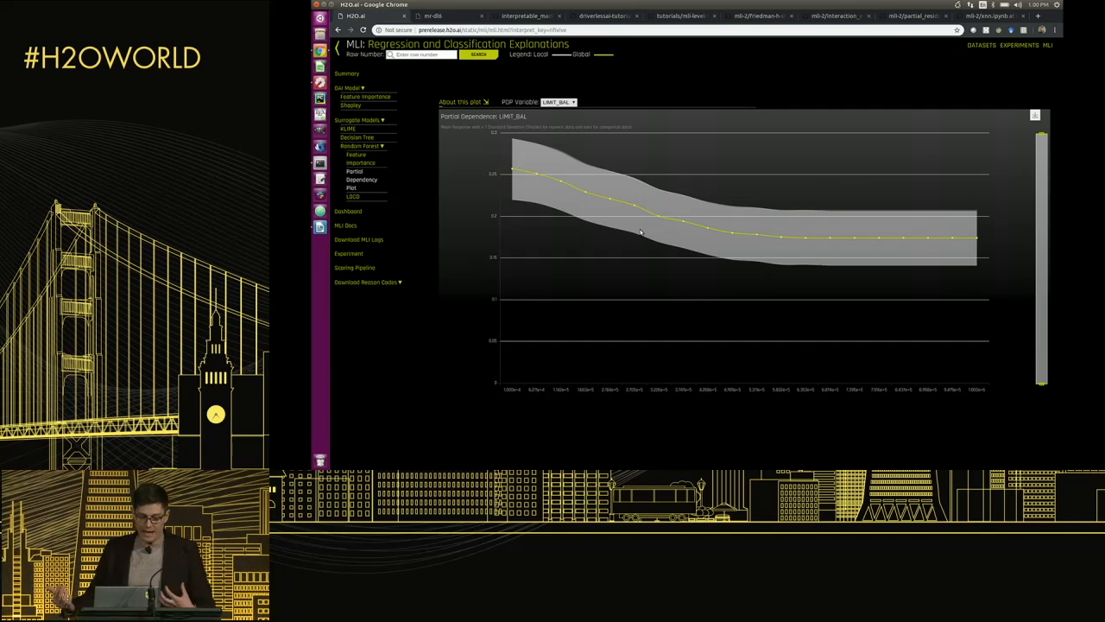
mouse_move(392, 154)
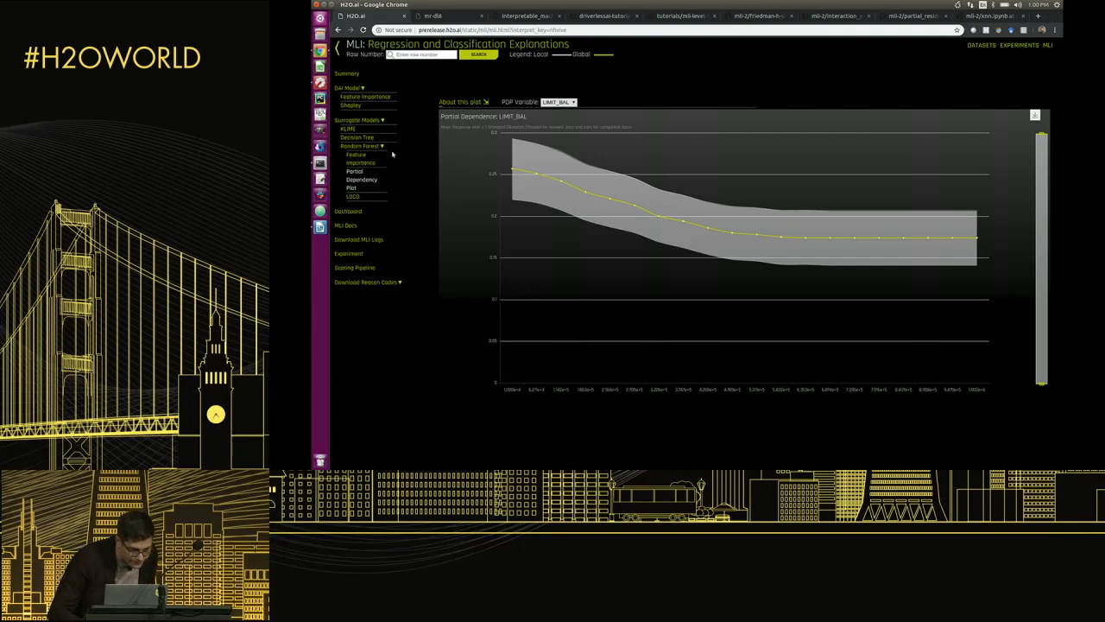
Open the Decision Tree surrogate, which splits first on LIMIT_BAL
click(357, 137)
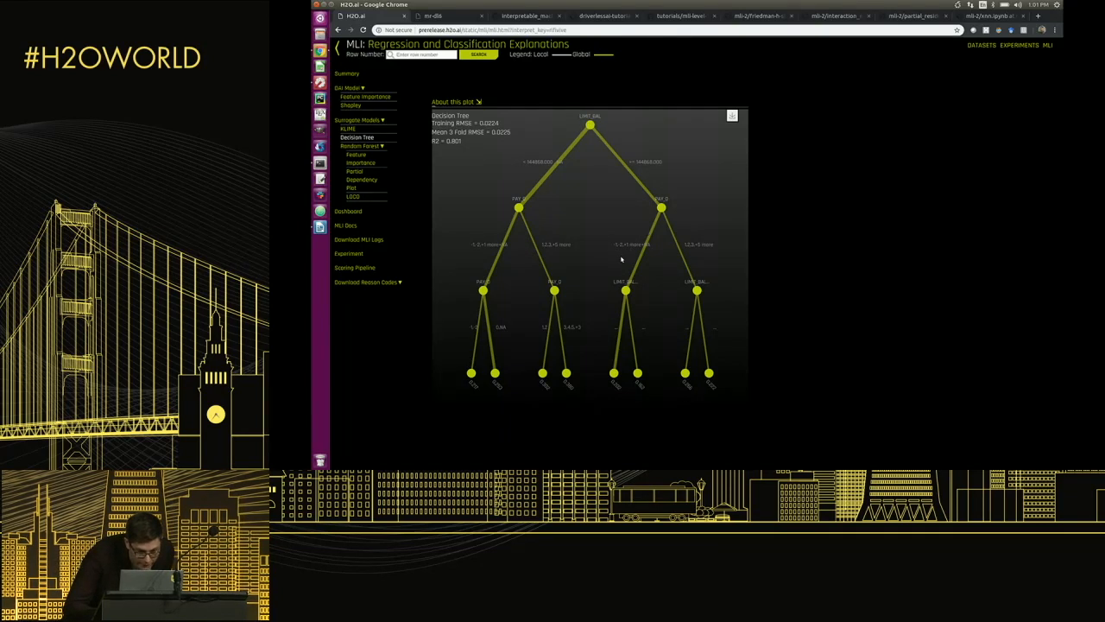
mouse_move(658, 231)
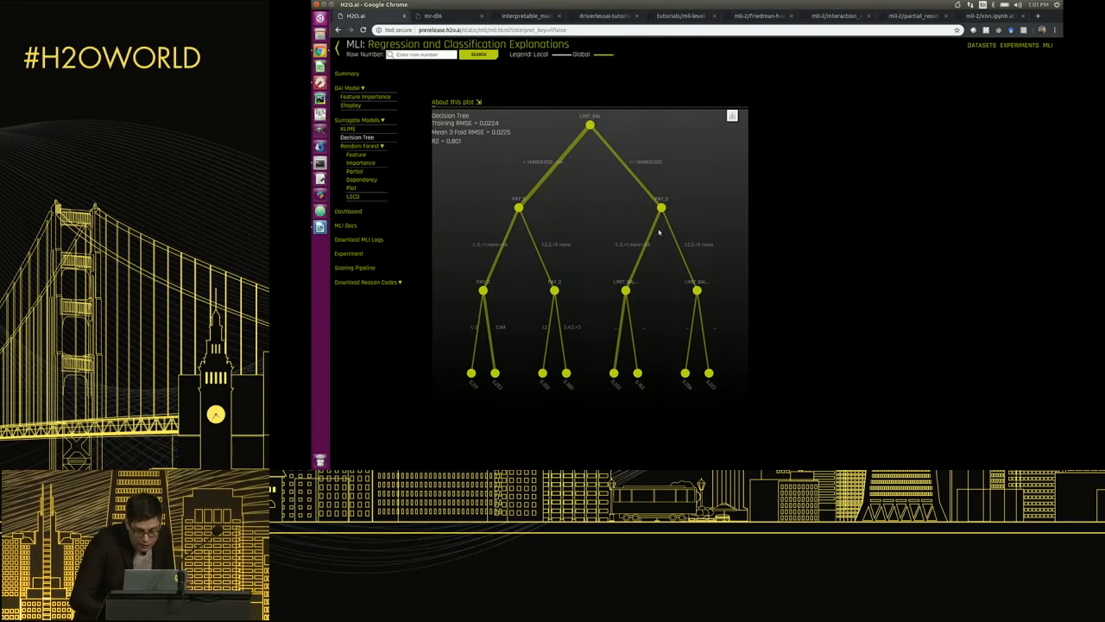
mouse_move(607, 141)
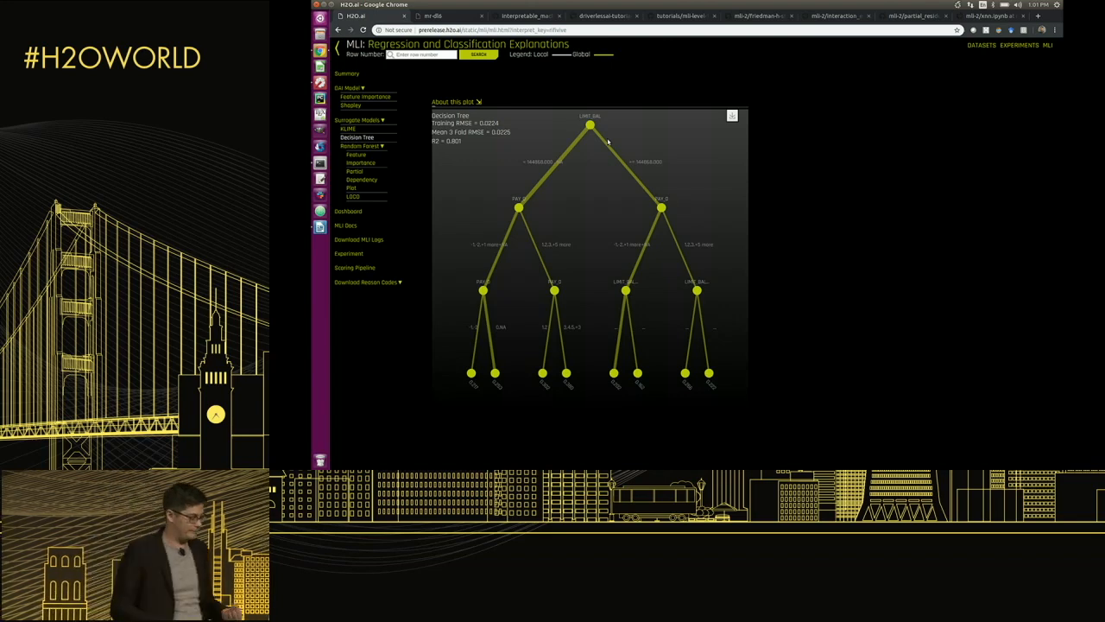
mouse_move(476, 109)
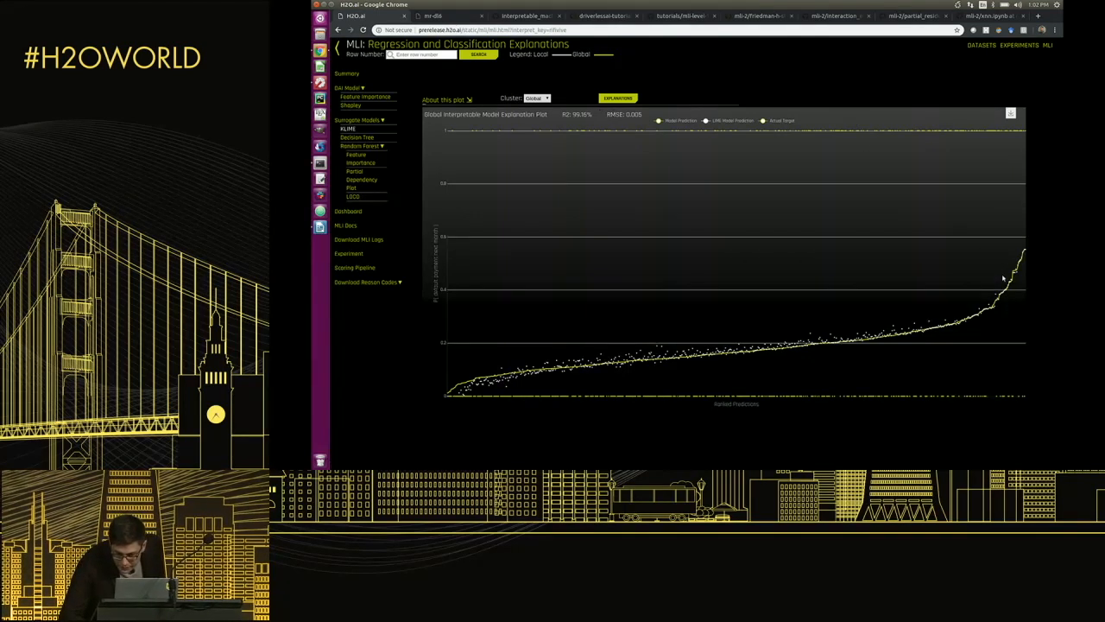
Search for row 4001 on the cluster 0 K-LIME plot
click(478, 55)
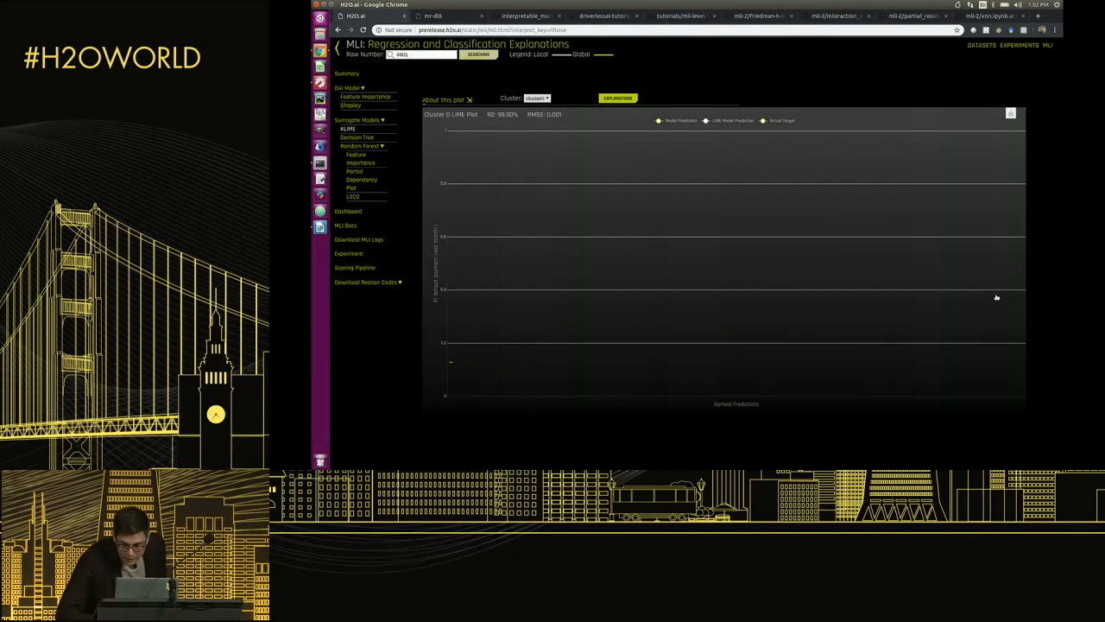
click(478, 54)
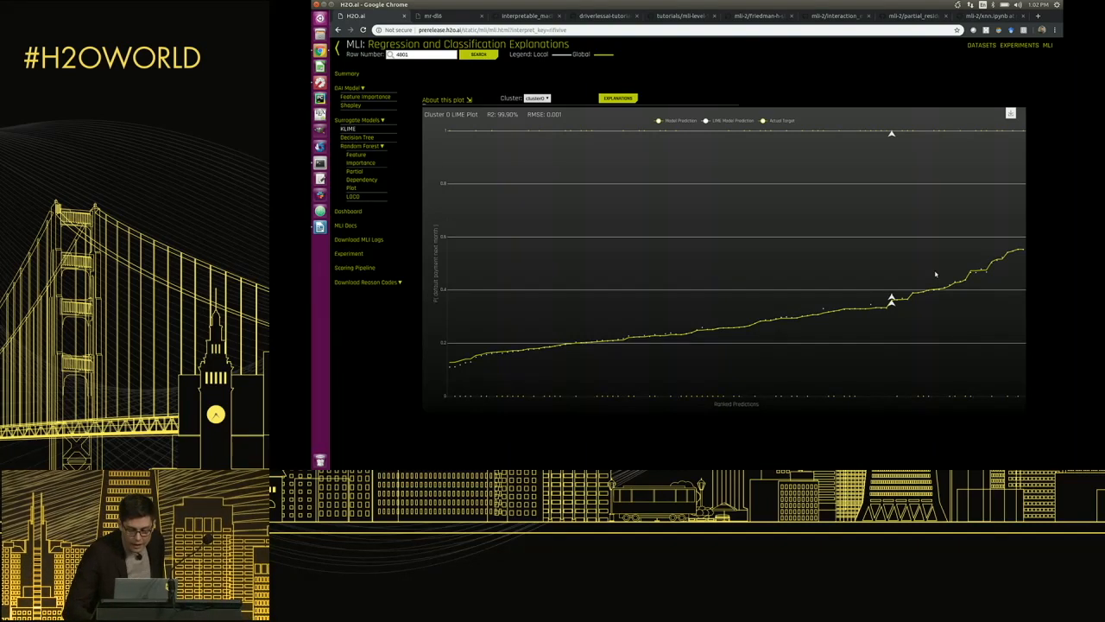
mouse_move(892, 263)
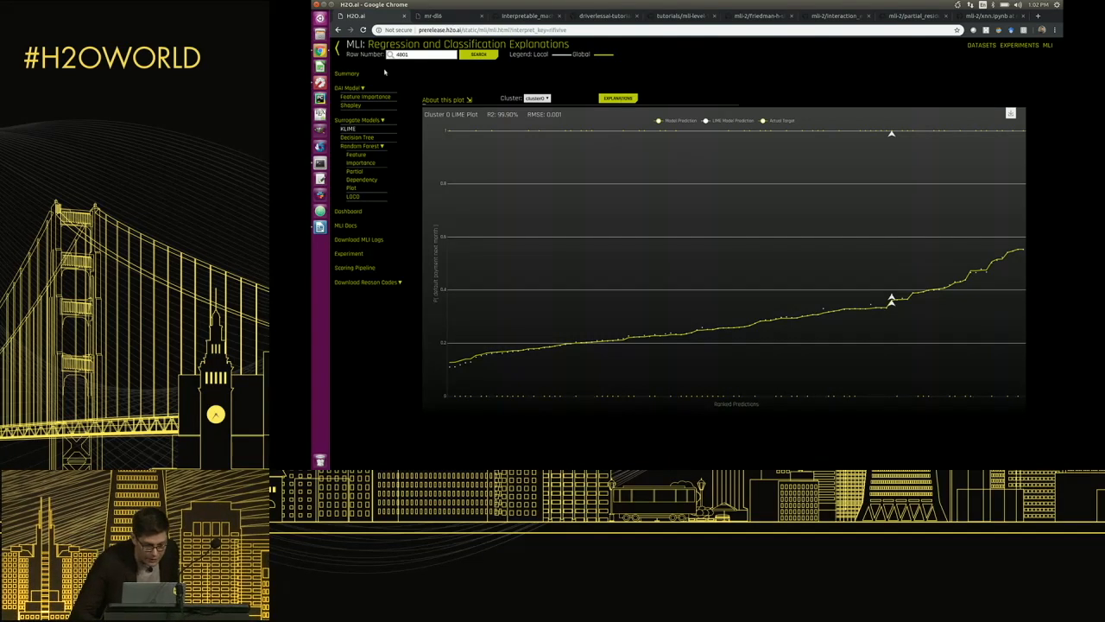
Show the DAI model's Shapley plot comparing row 4001's local and global contributions
click(350, 105)
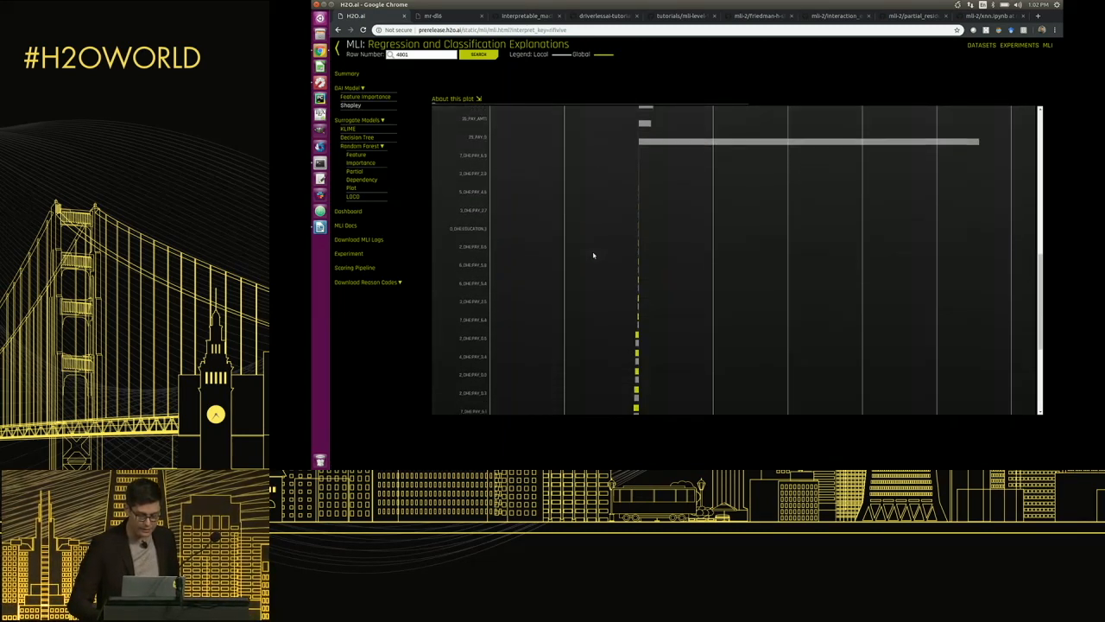
scroll(down, 3)
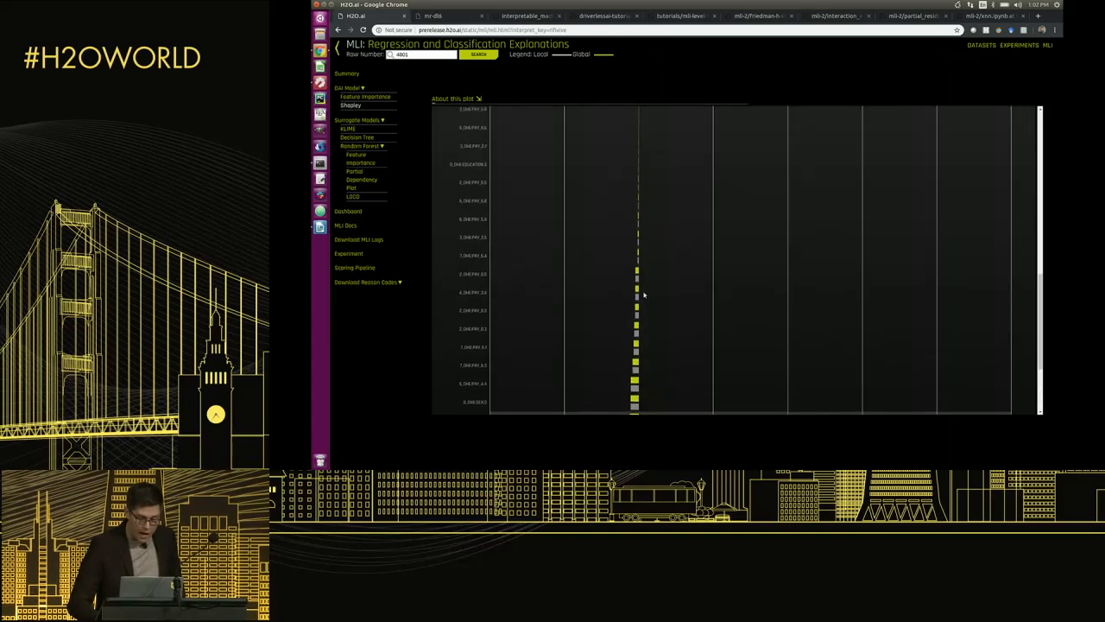